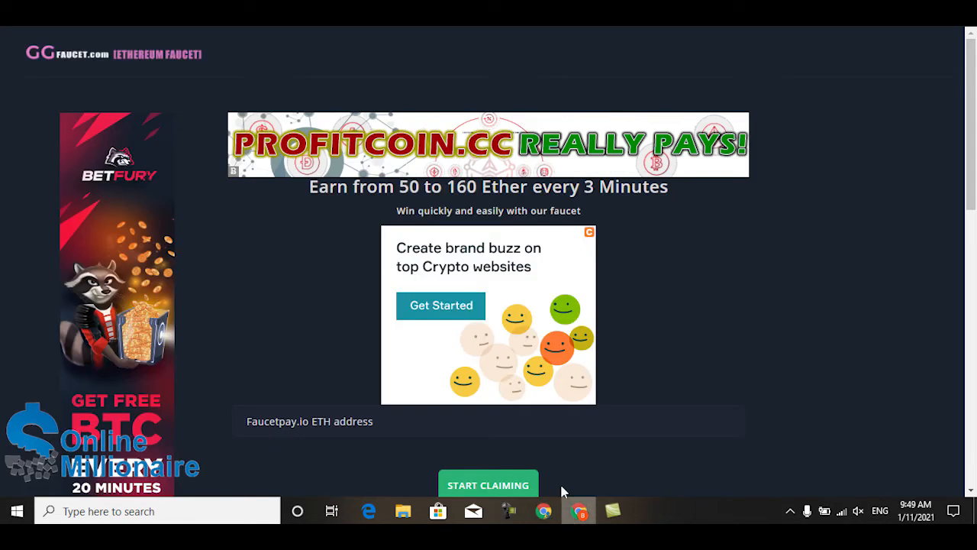
# Step: Copy the FaucetPay ETH address from the dashboard and return to the GGFaucet claim page
pyautogui.scroll(-3)
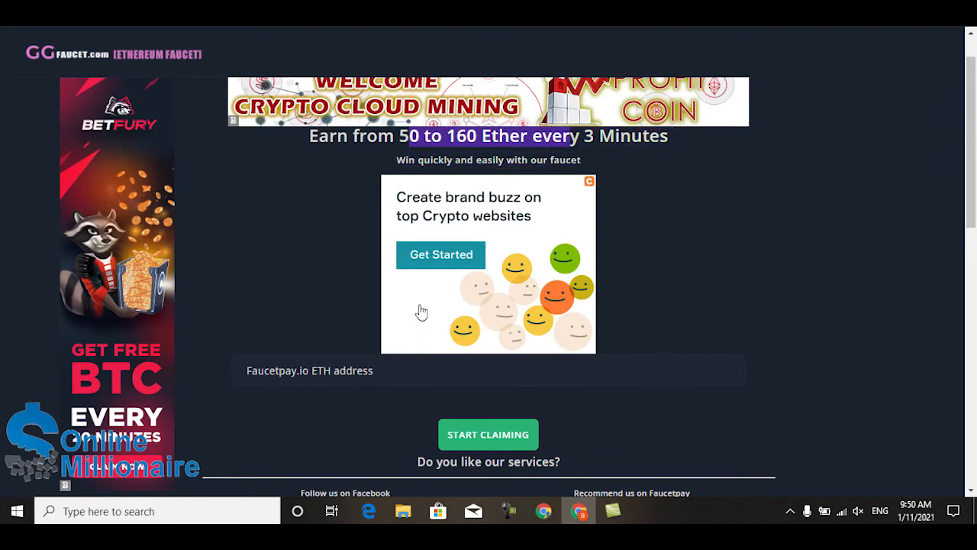
pyautogui.click(489, 371)
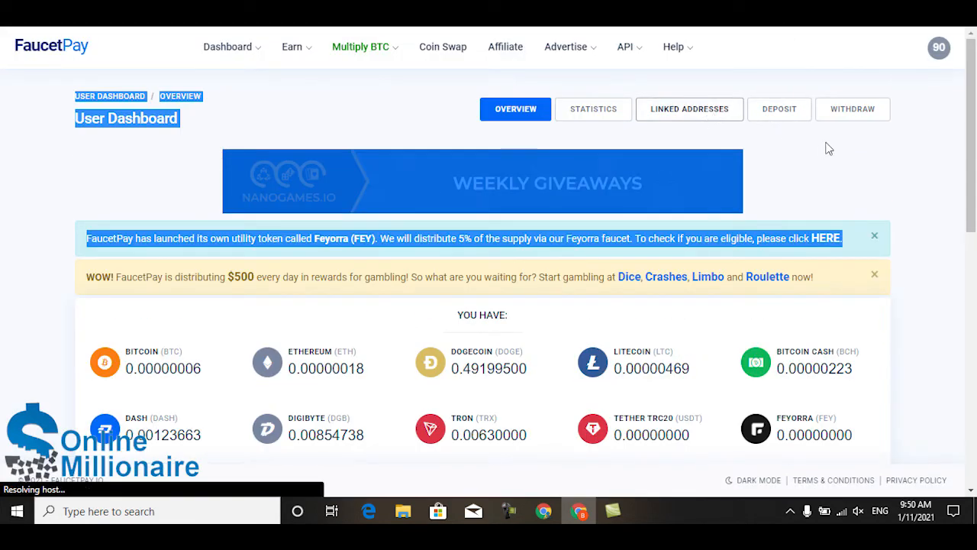
pyautogui.click(689, 108)
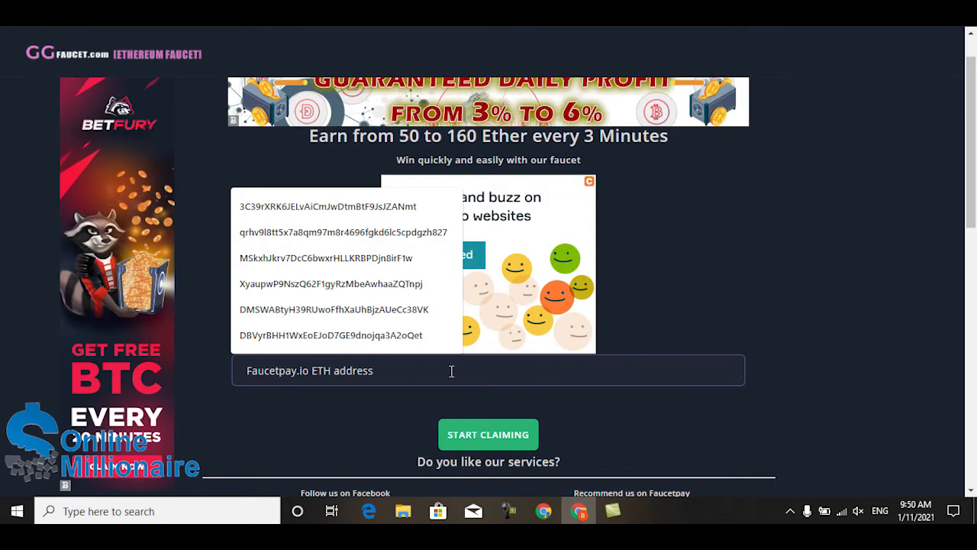
pyautogui.click(489, 434)
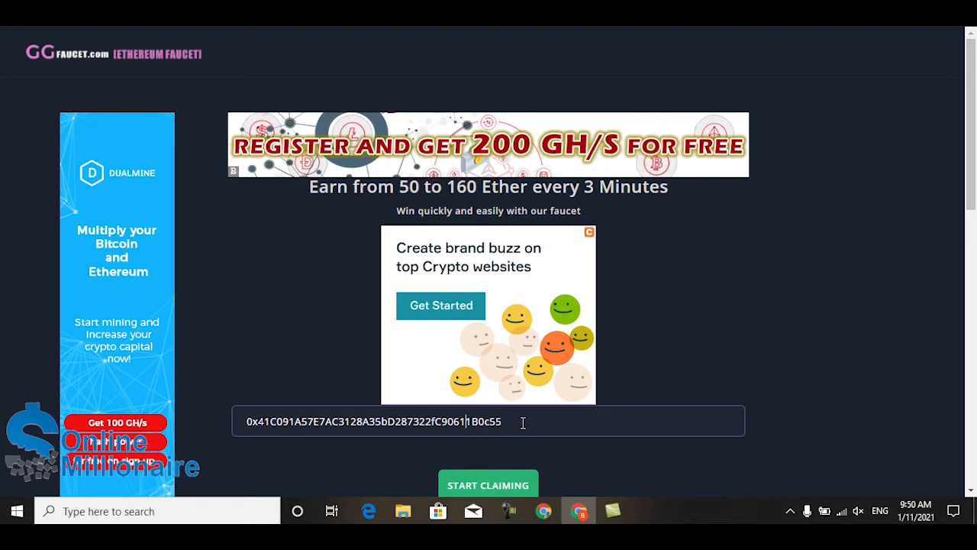
# Step: Log in to the faucet with the ETH address and decline saving the login with Never
pyautogui.click(488, 484)
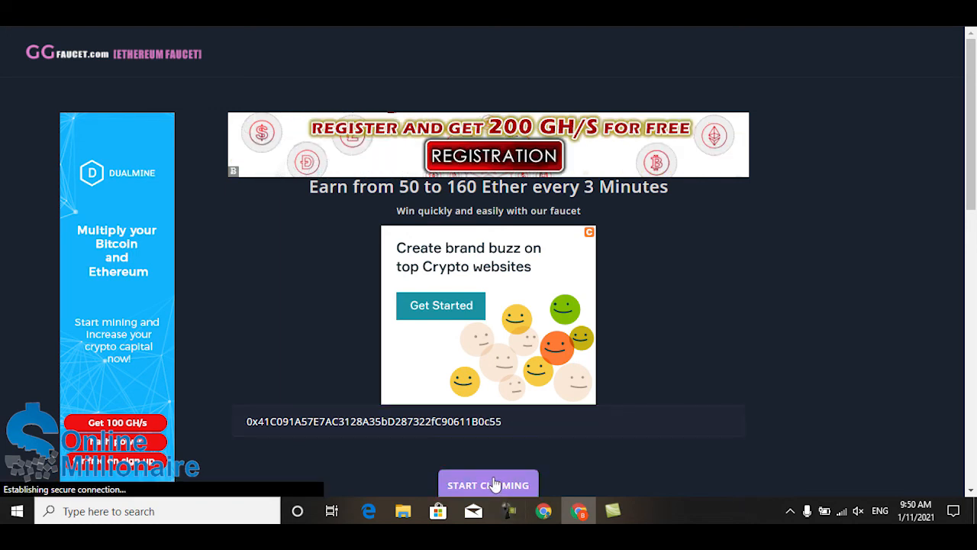
pyautogui.click(489, 483)
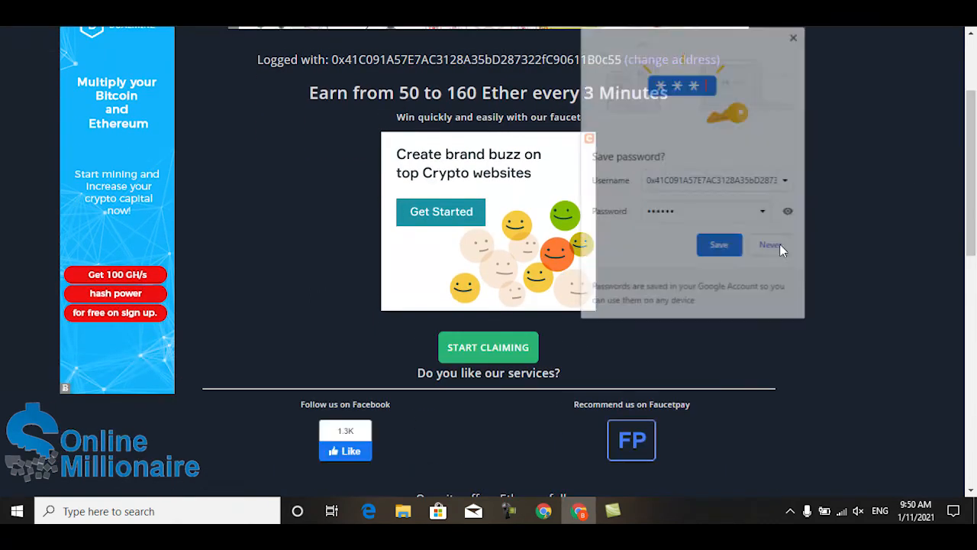
pyautogui.click(769, 244)
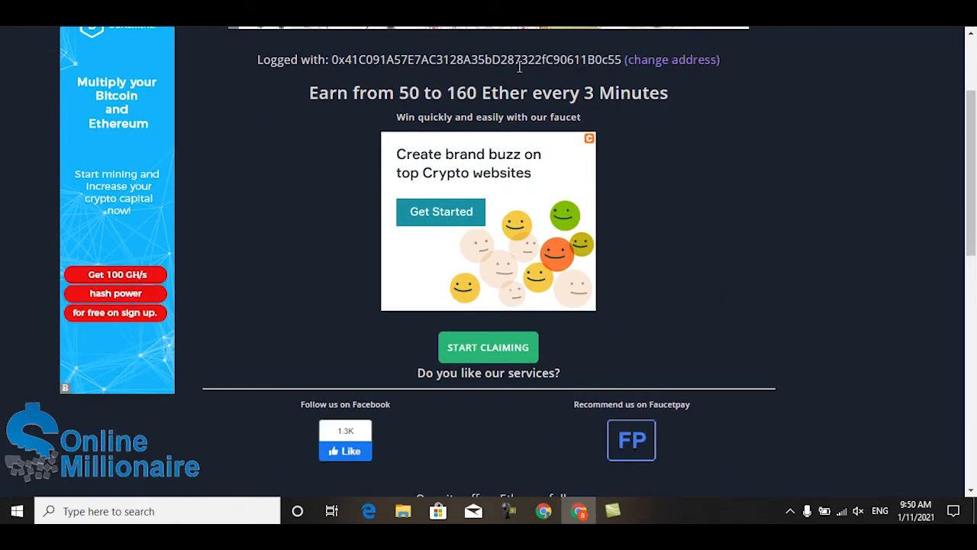
pyautogui.moveTo(772, 287)
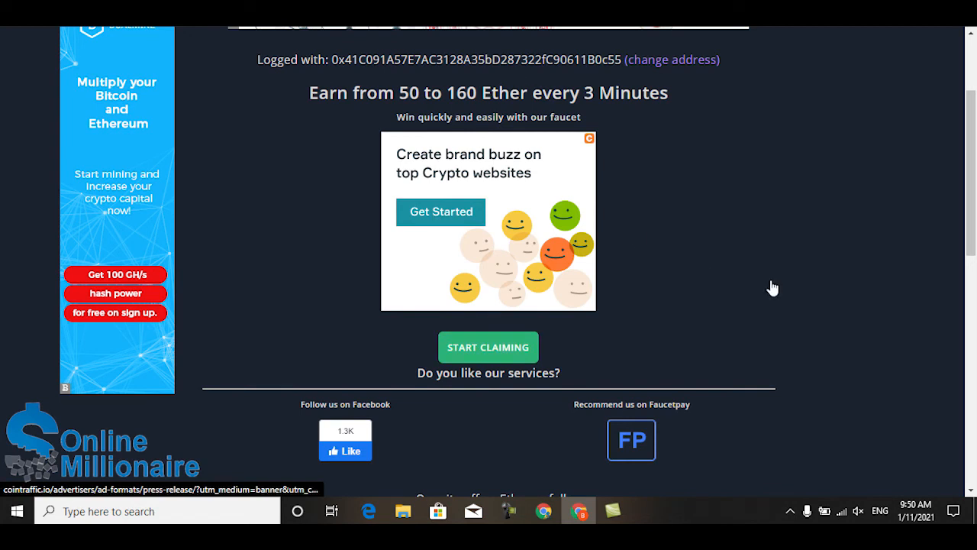
# Step: Begin claiming and reach the guaranteed 60 Ether / random 50–160 Ether choice
pyautogui.click(489, 346)
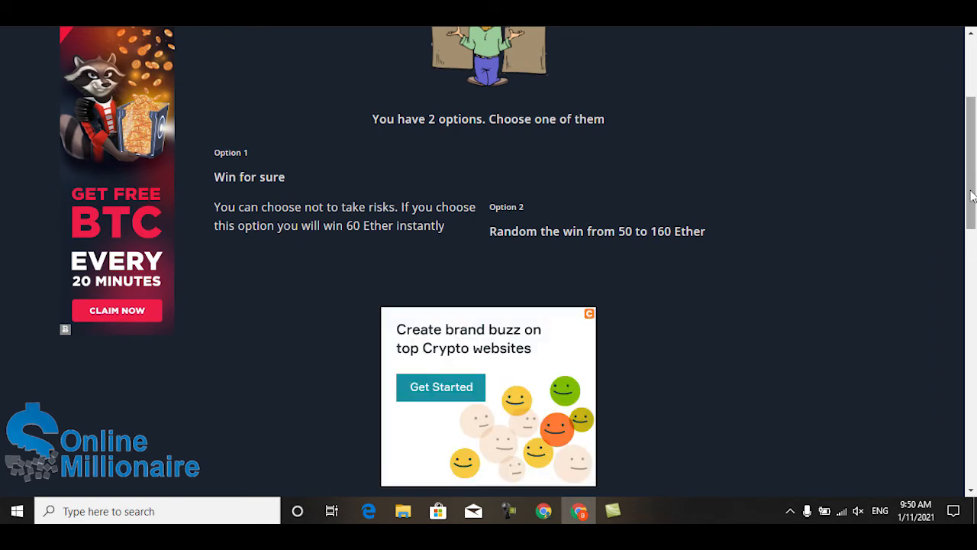
pyautogui.scroll(-3)
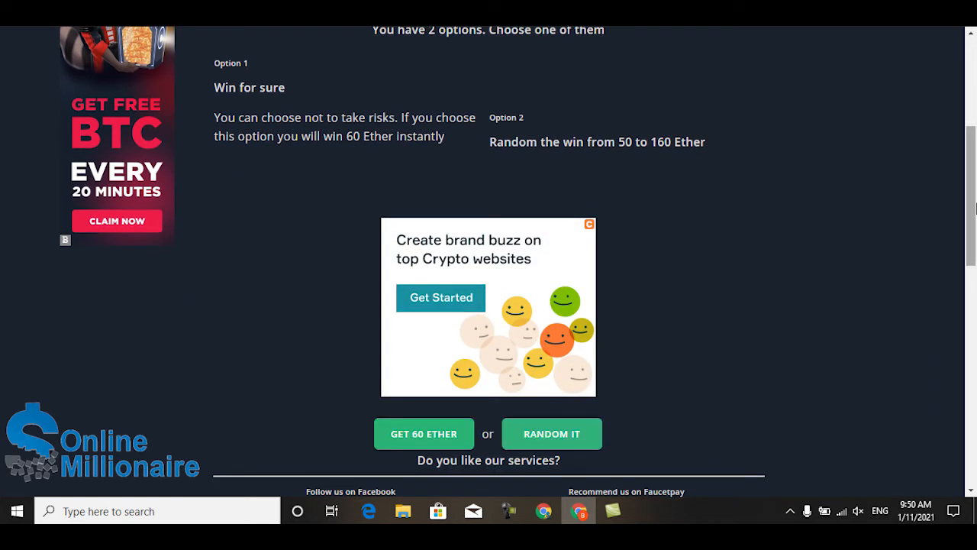
# Step: Take the random win for 50 Ether and pick the car image to pass the check
pyautogui.click(551, 433)
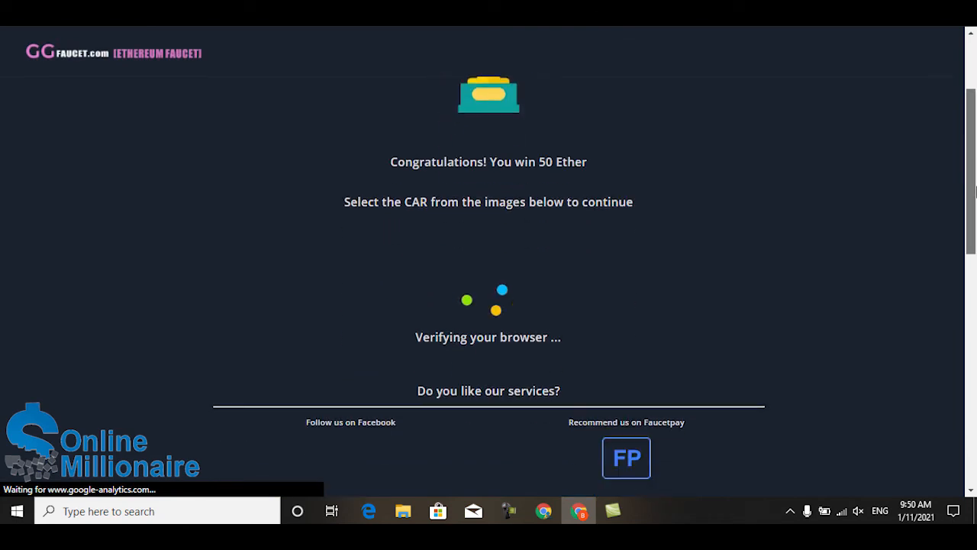
pyautogui.scroll(-3)
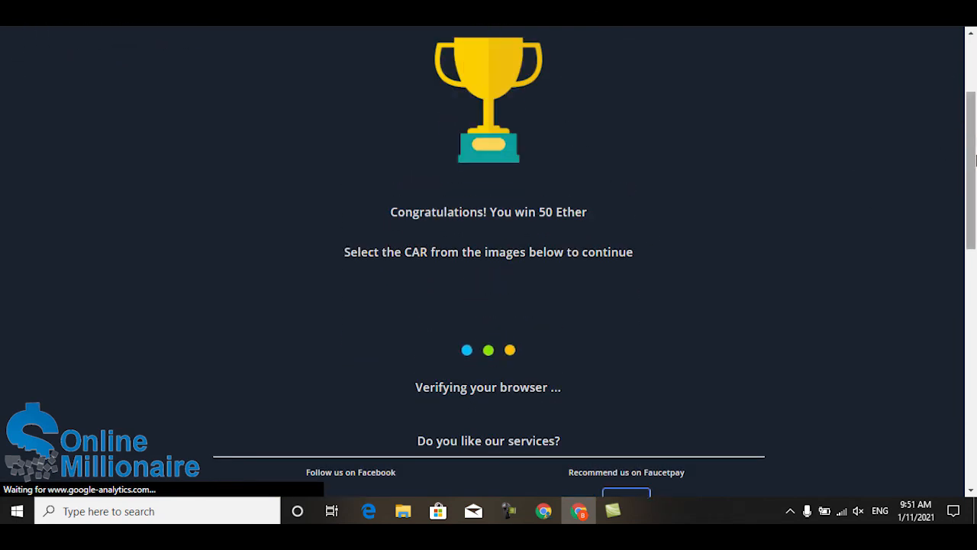
pyautogui.scroll(-3)
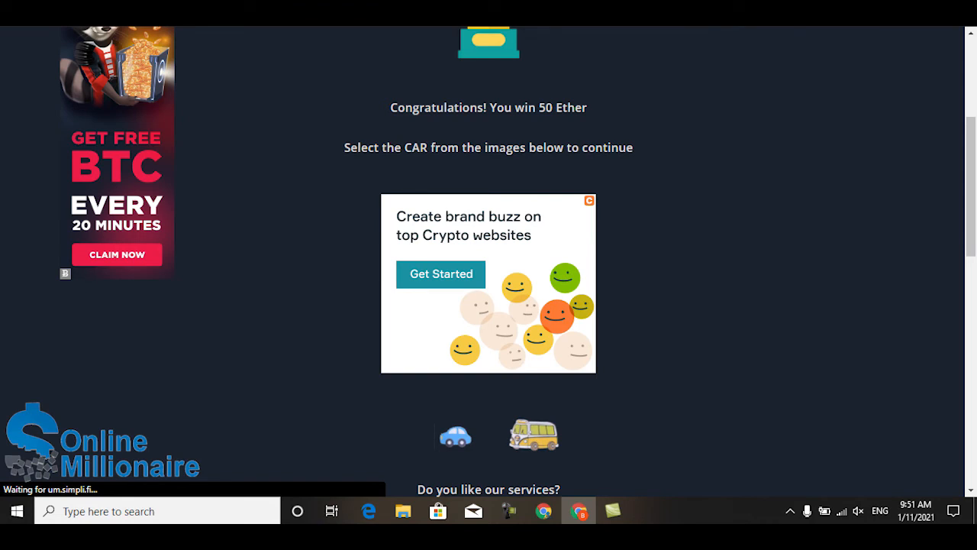
pyautogui.moveTo(742, 253)
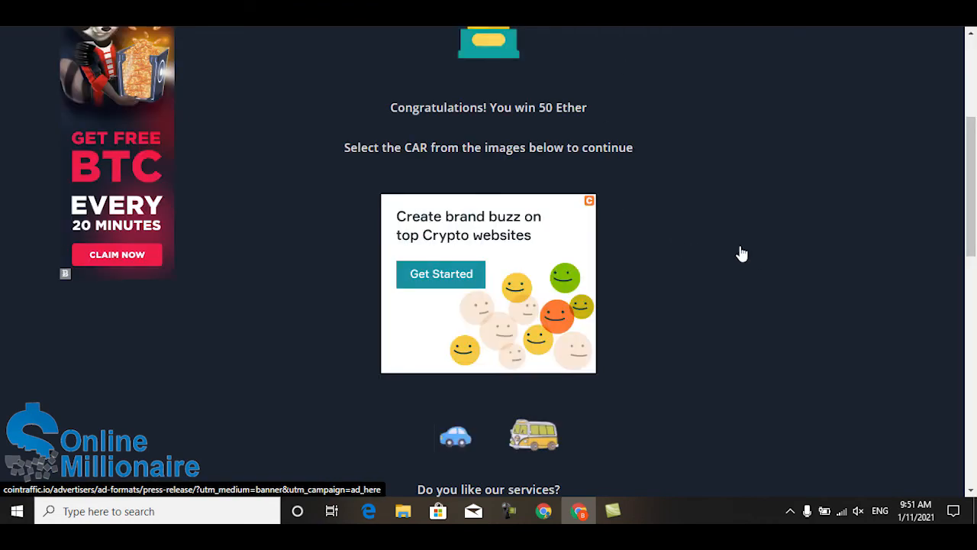
pyautogui.click(455, 435)
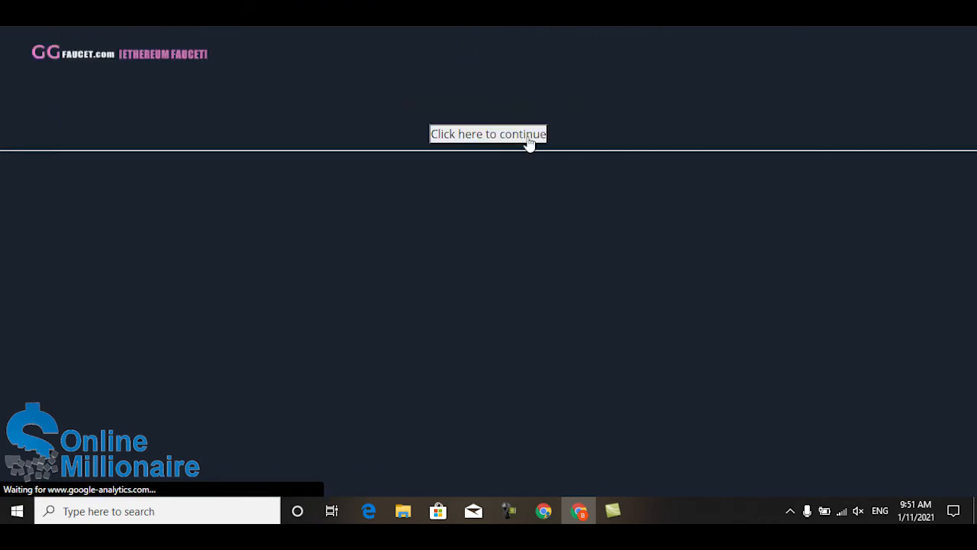
# Step: Continue to the final captcha step for collecting the 50 Ether
pyautogui.click(488, 134)
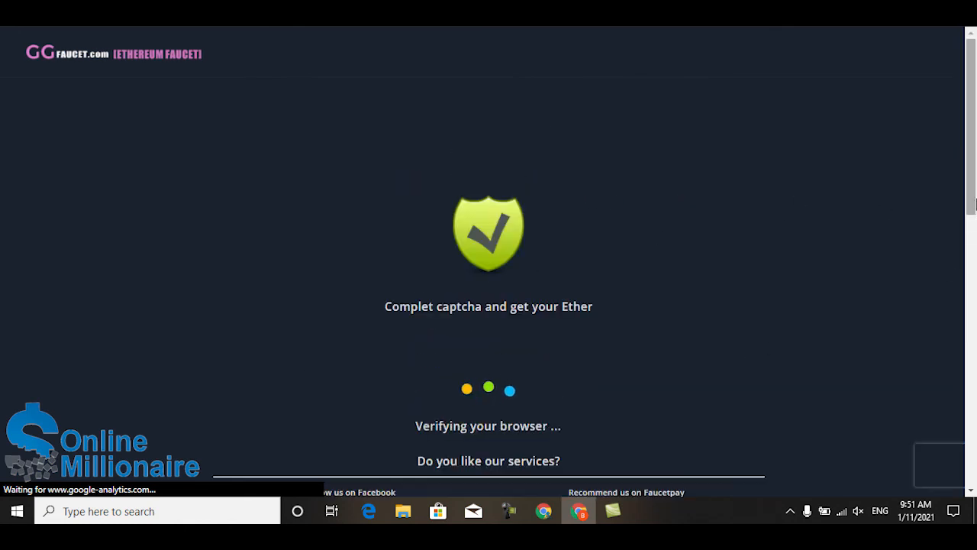
pyautogui.scroll(-3)
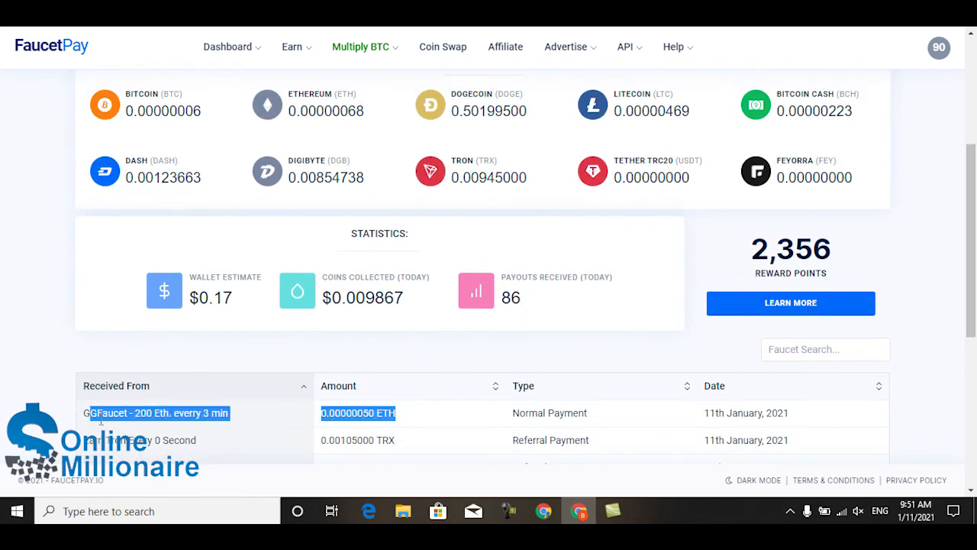
pyautogui.moveTo(217, 426)
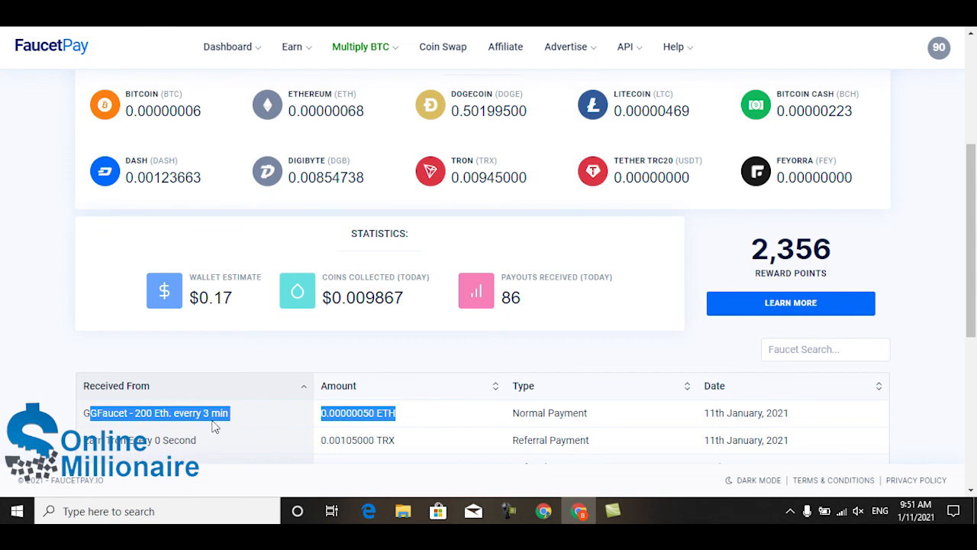